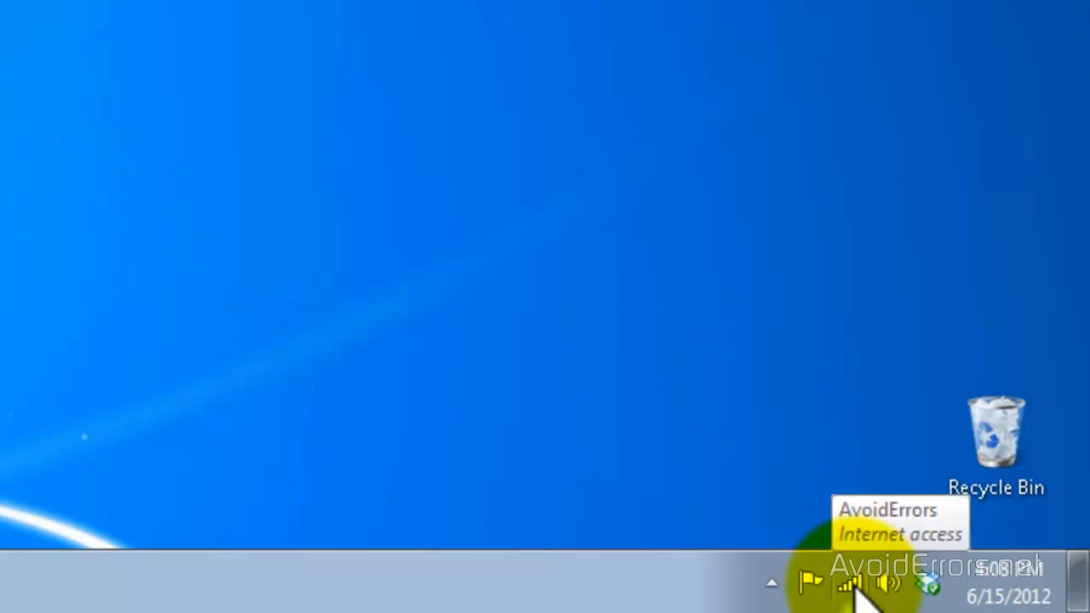
# Reach the Network and Sharing Center via the tray network icon and the Network item's Properties
pyautogui.click(848, 582)
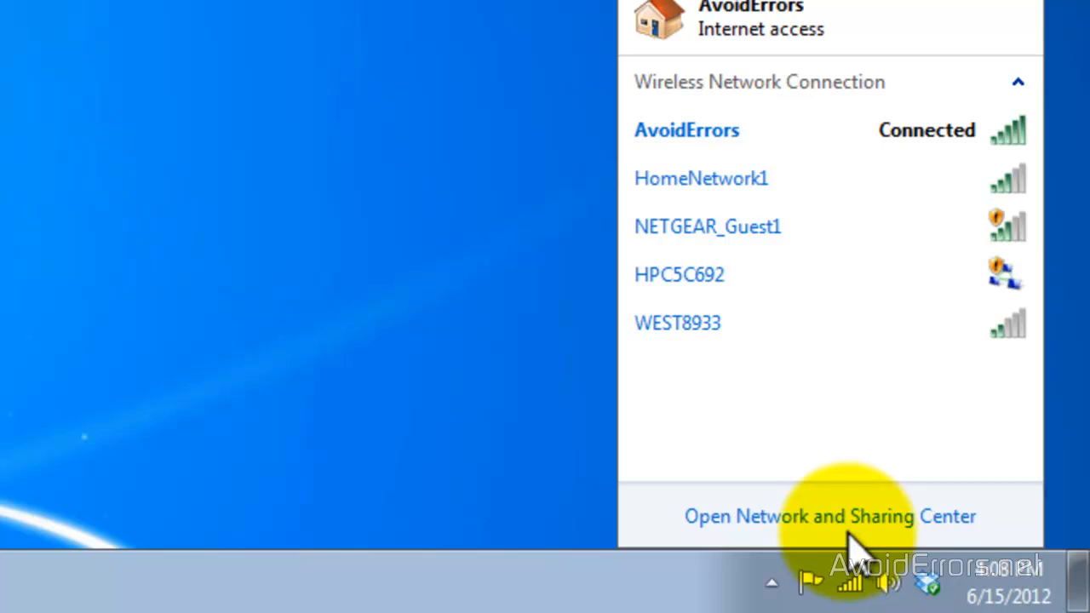
pyautogui.click(831, 516)
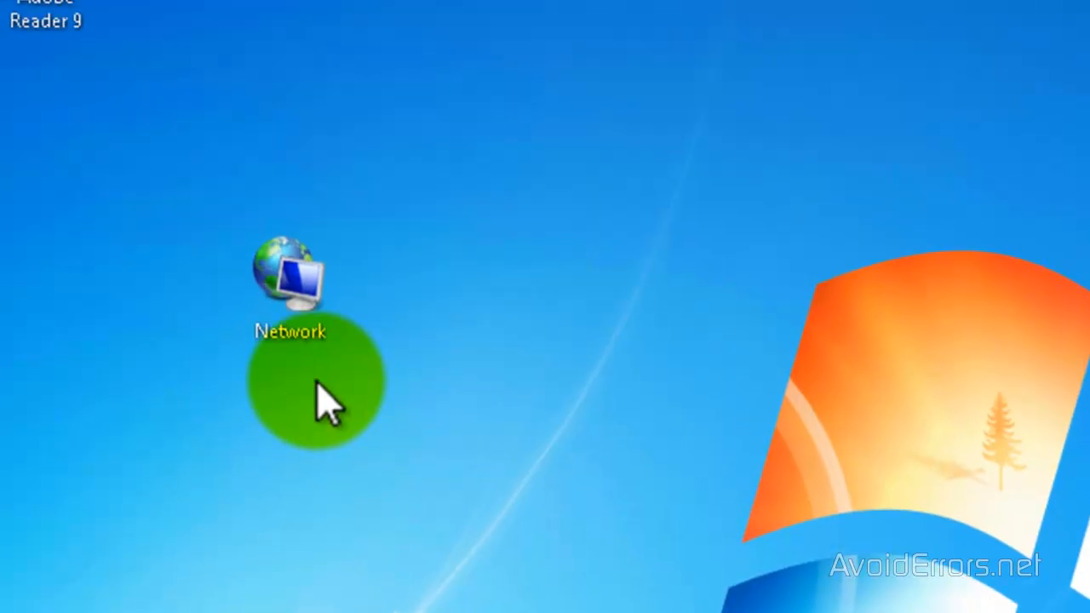
pyautogui.rightClick(290, 273)
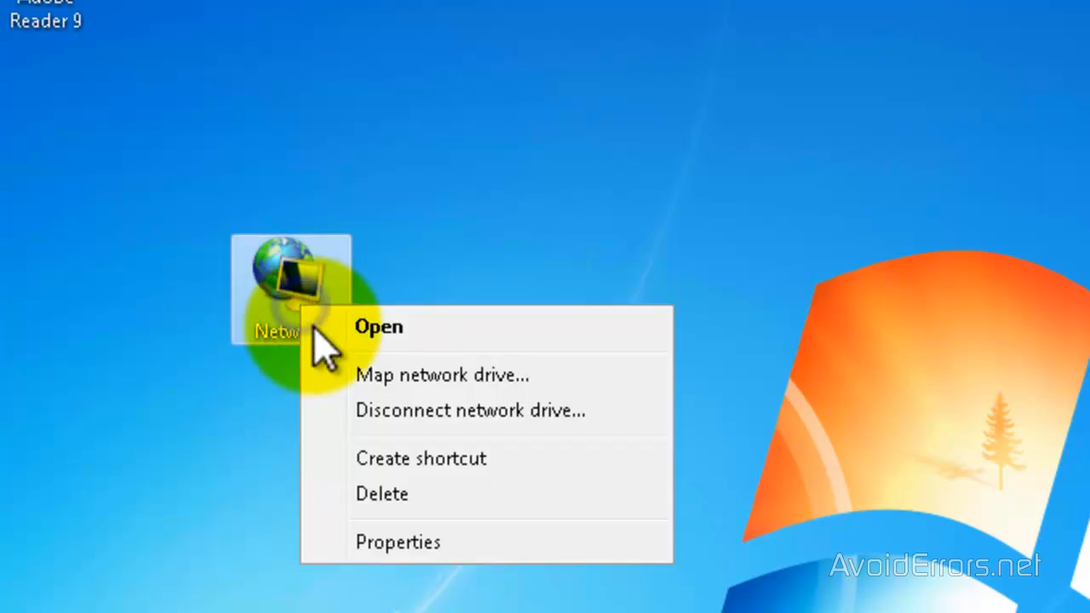
pyautogui.click(379, 327)
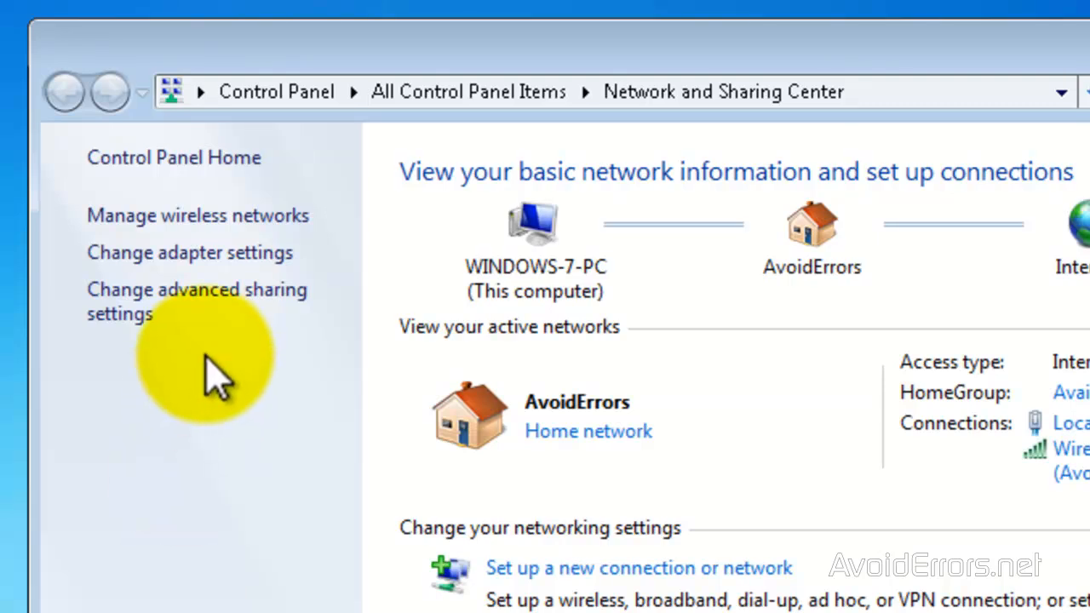
pyautogui.moveTo(204, 252)
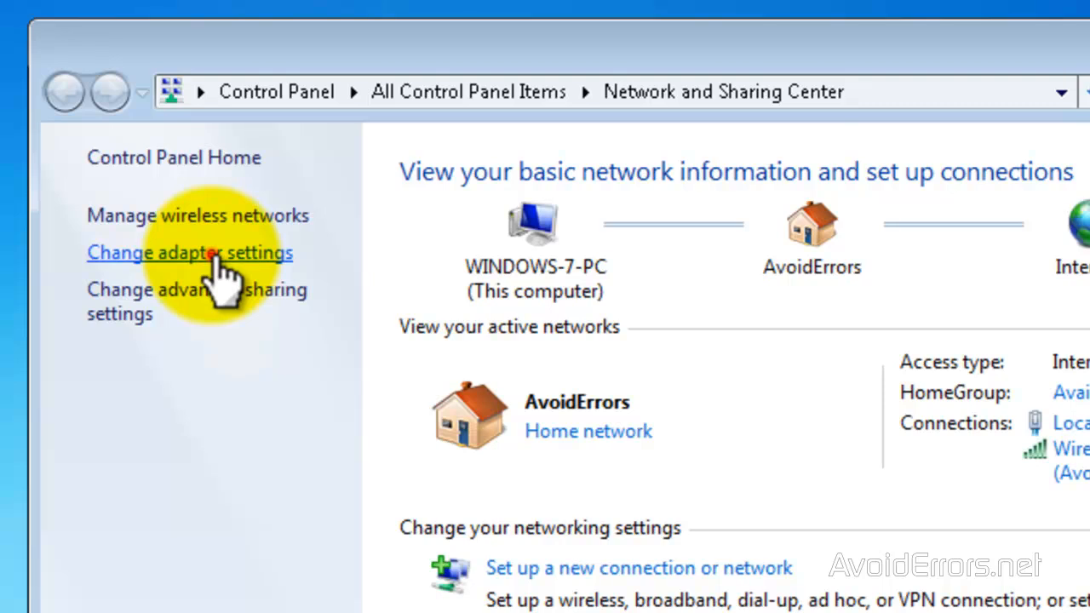
# Go to Change adapter settings and bring up the Local Area Connection's Properties dialog
pyautogui.click(189, 252)
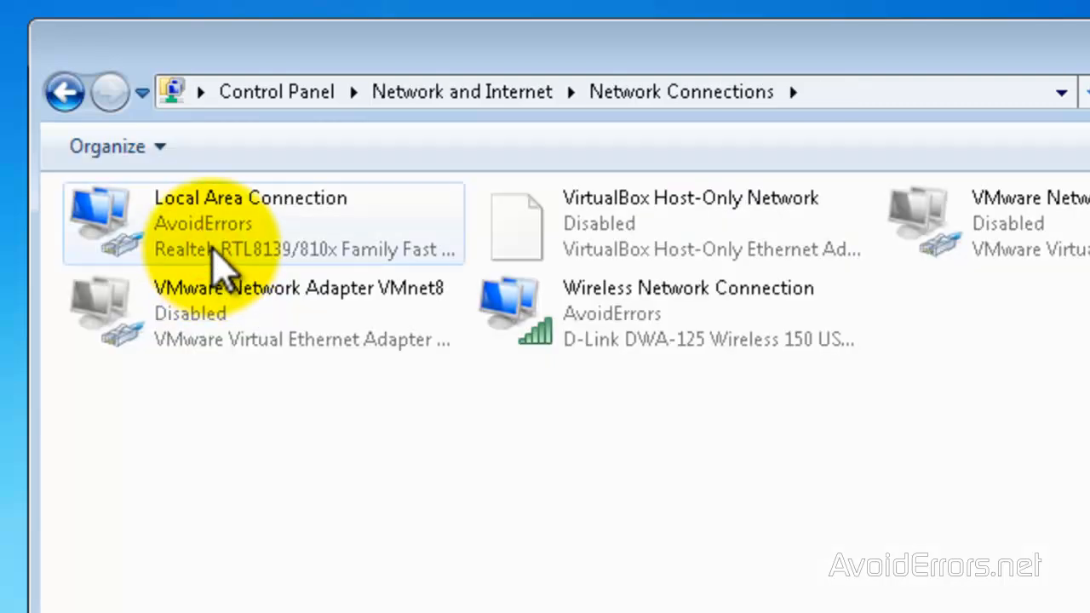
pyautogui.moveTo(218, 230)
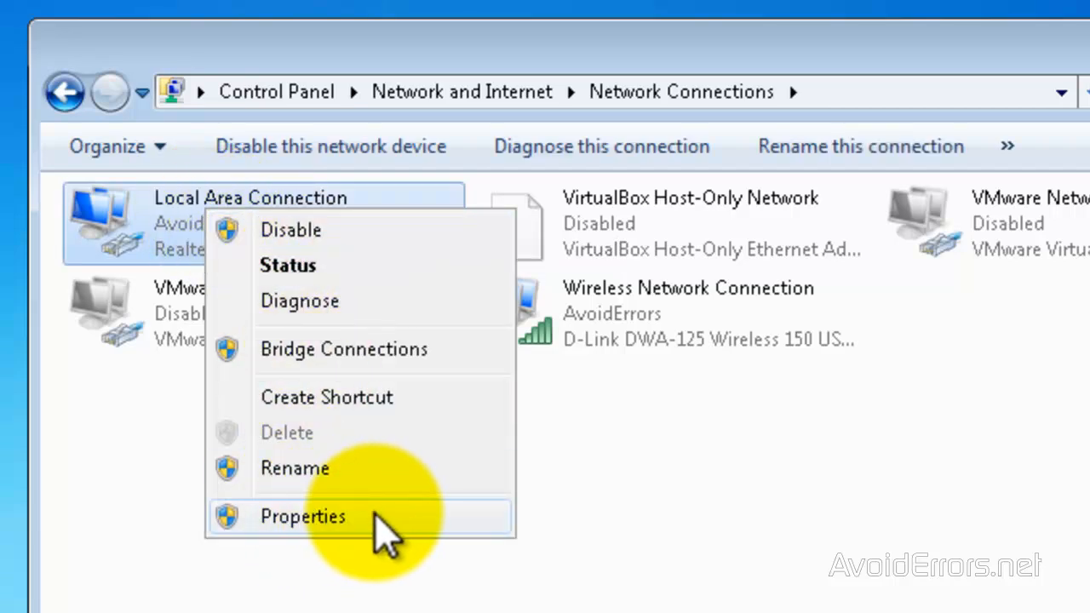
pyautogui.click(303, 516)
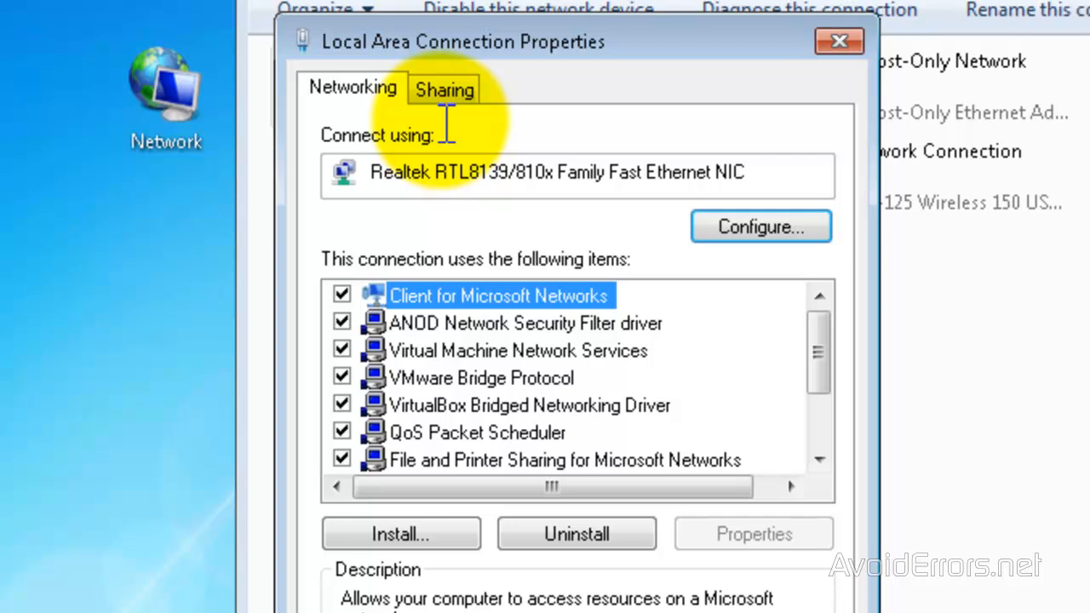
# Enable 'Allow other network users to connect through this computer's Internet connection' and confirm with OK
pyautogui.click(443, 89)
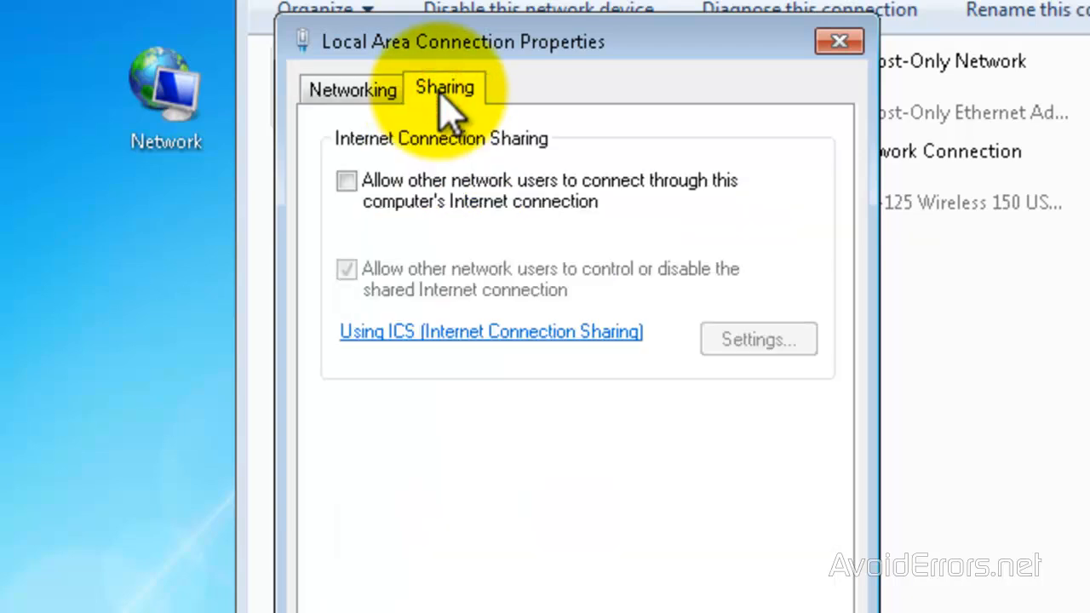
pyautogui.click(346, 181)
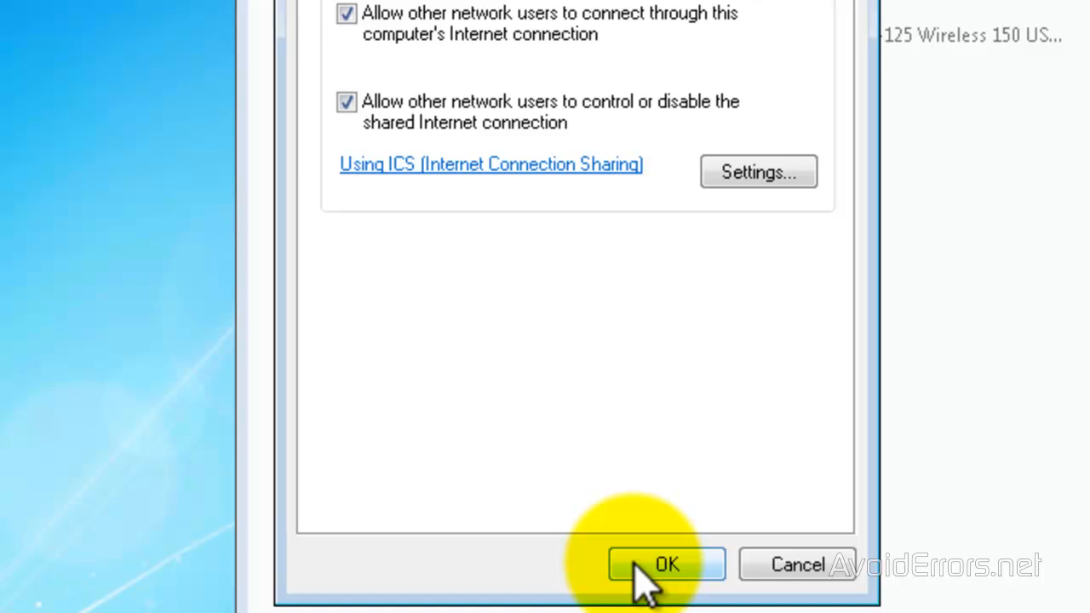
pyautogui.click(668, 564)
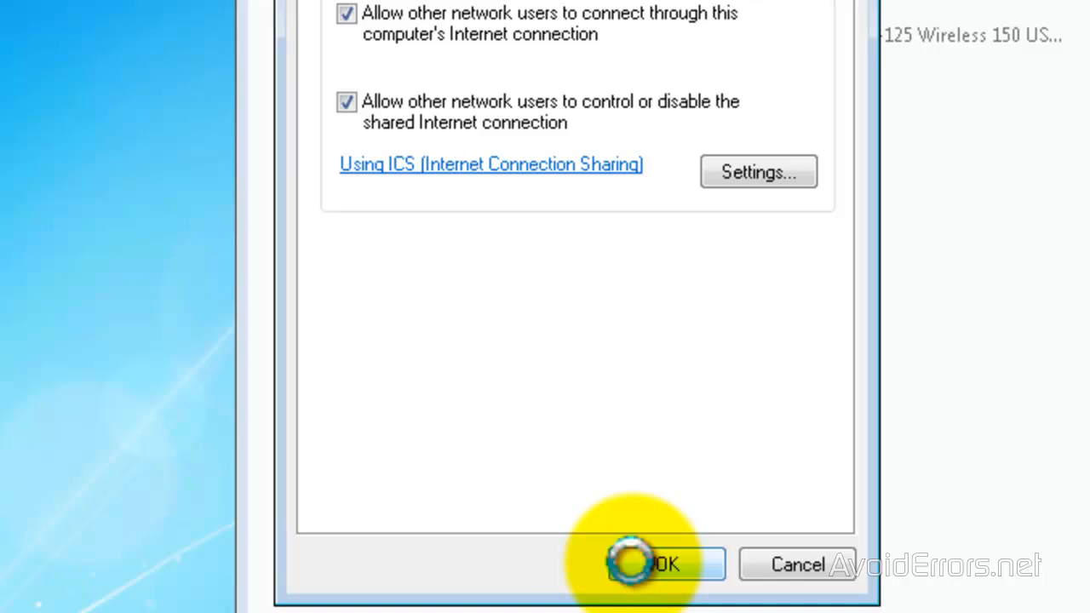
pyautogui.click(665, 564)
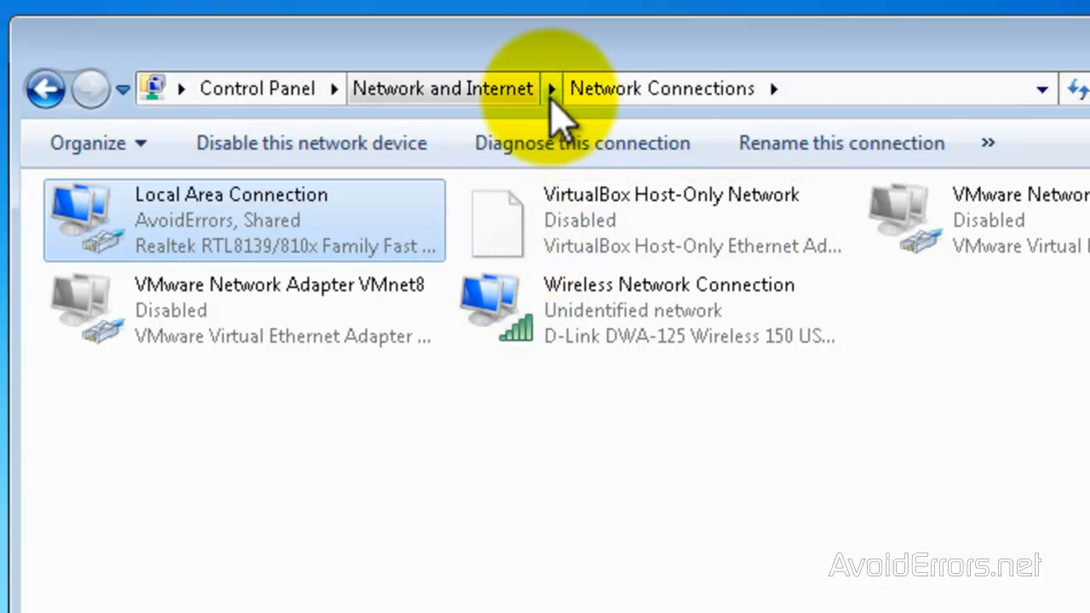
# Navigate back to the Network and Sharing Center from the Network and Internet address-bar menu
pyautogui.click(551, 88)
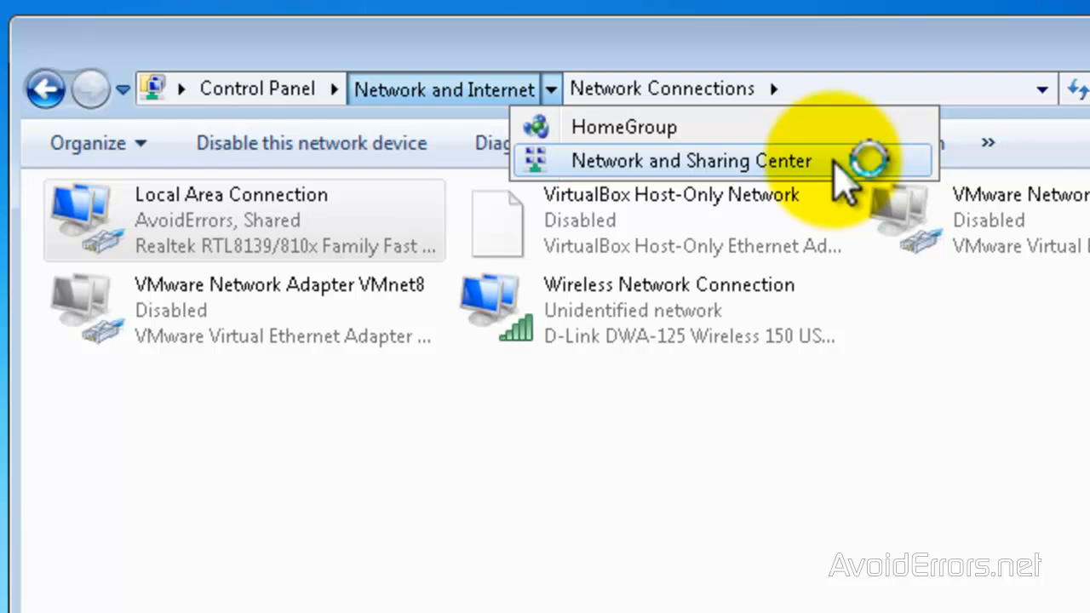
pyautogui.click(688, 160)
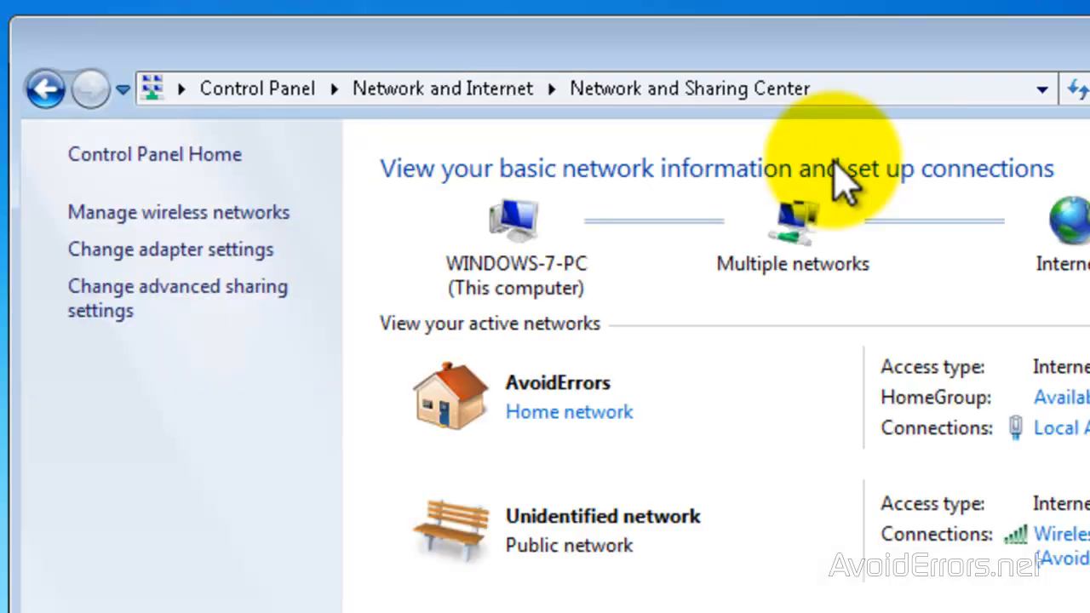
pyautogui.scroll(-3)
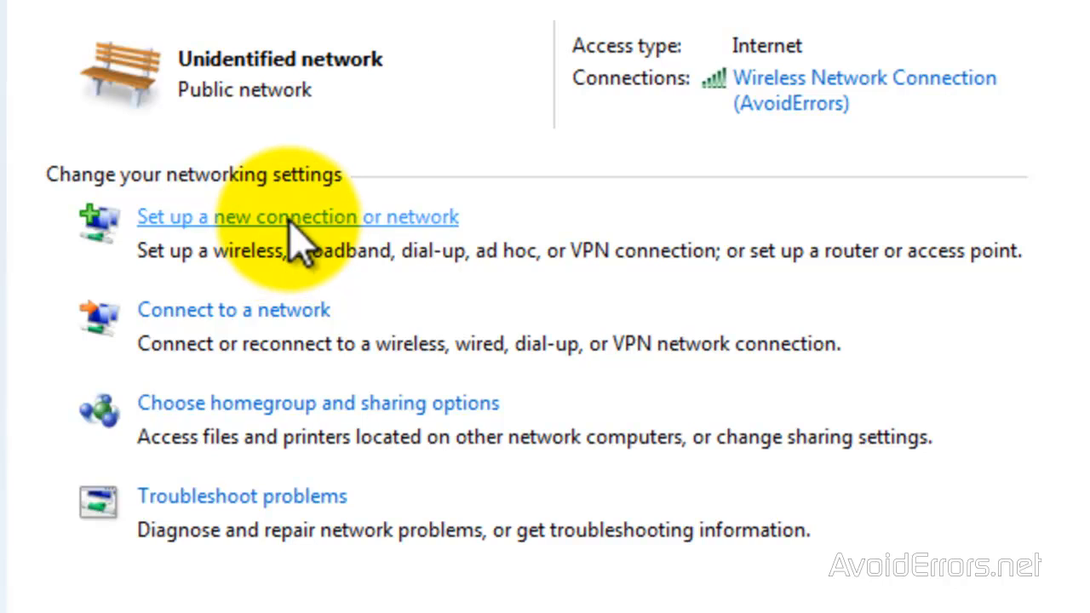
# Start Set up a new connection or network and choose the wireless ad hoc (computer-to-computer) option
pyautogui.click(296, 216)
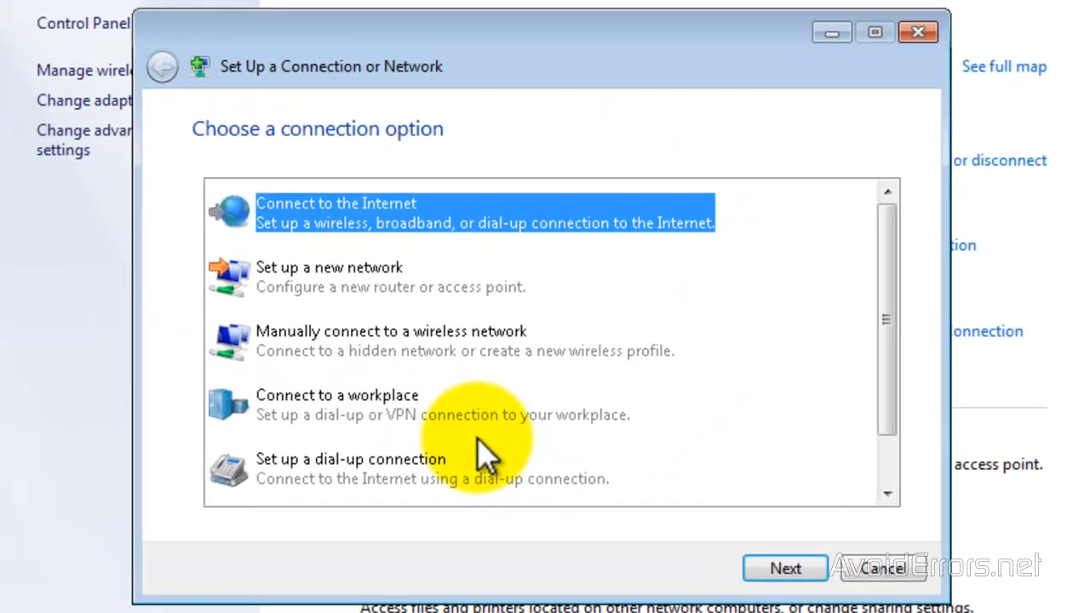
pyautogui.moveTo(889, 429)
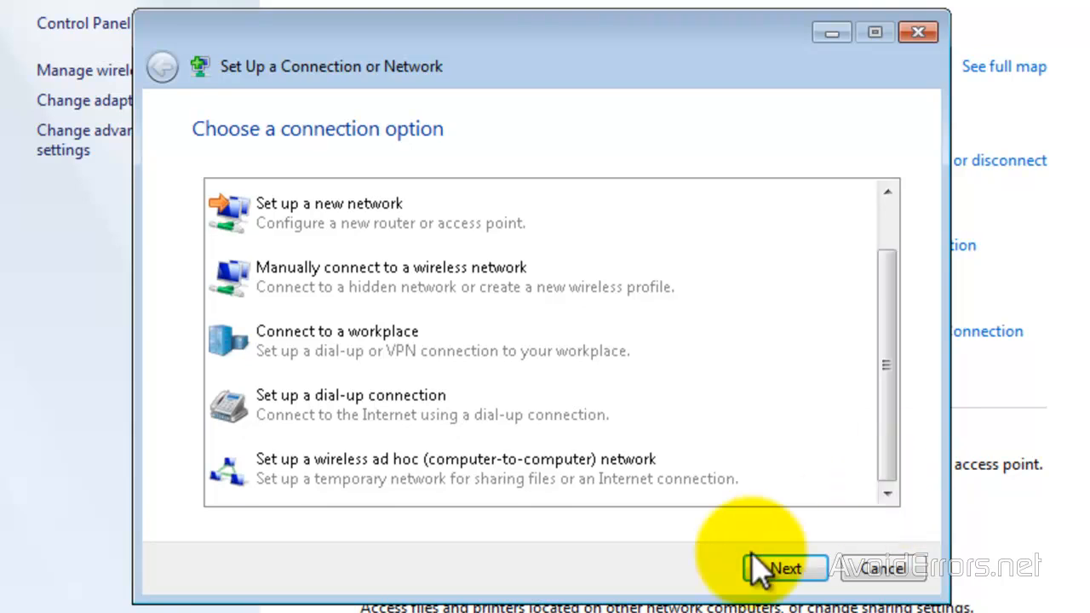
pyautogui.click(455, 468)
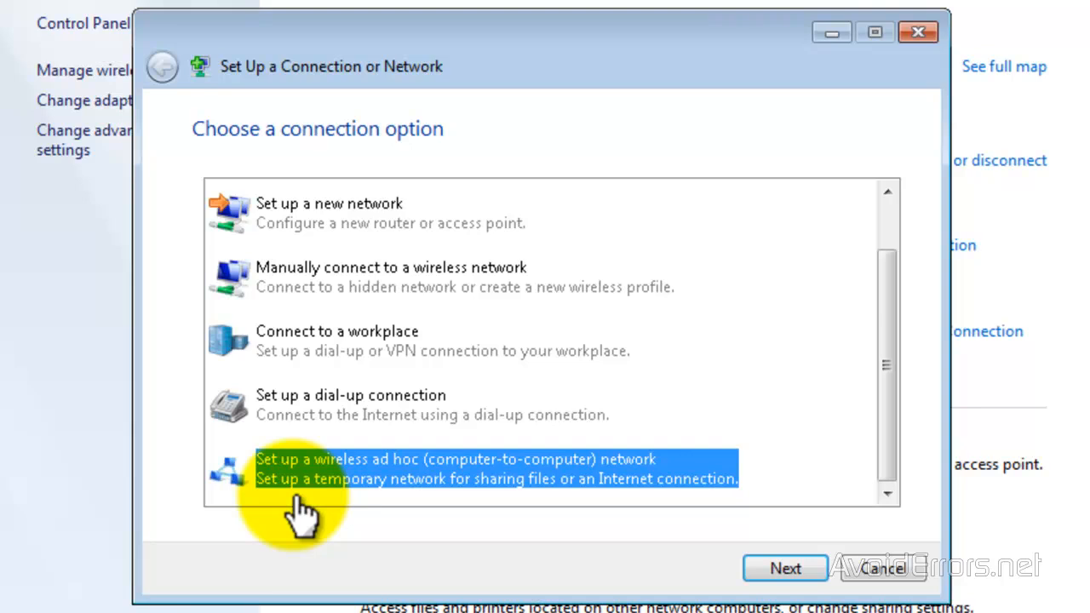
pyautogui.moveTo(715, 566)
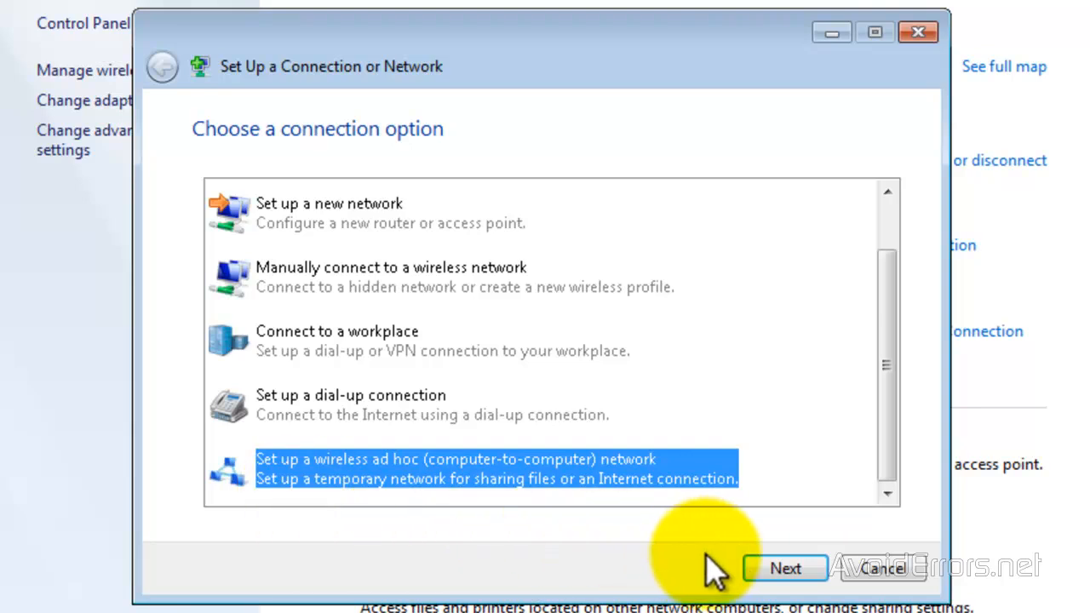
pyautogui.click(783, 568)
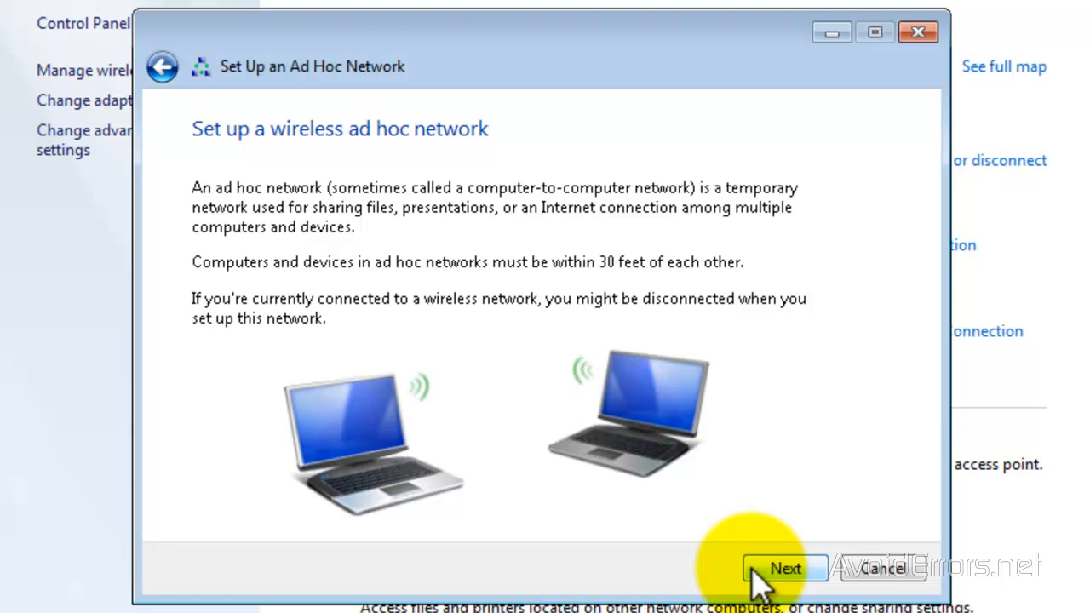
# Name the network 'Hotspot', set security to No authentication (Open), and create it
pyautogui.click(783, 569)
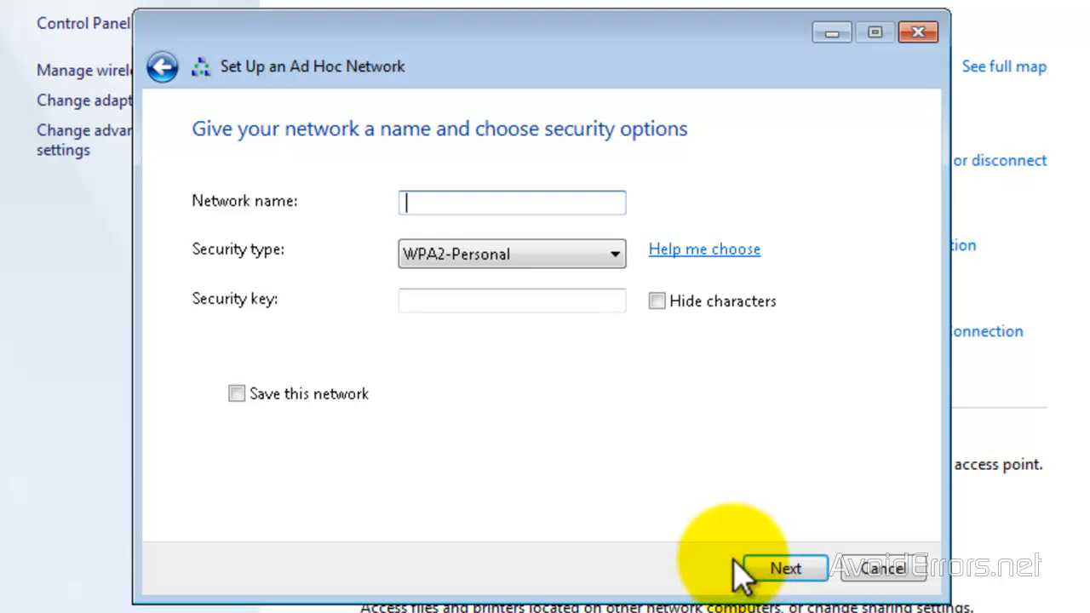
pyautogui.write('Hotspot')
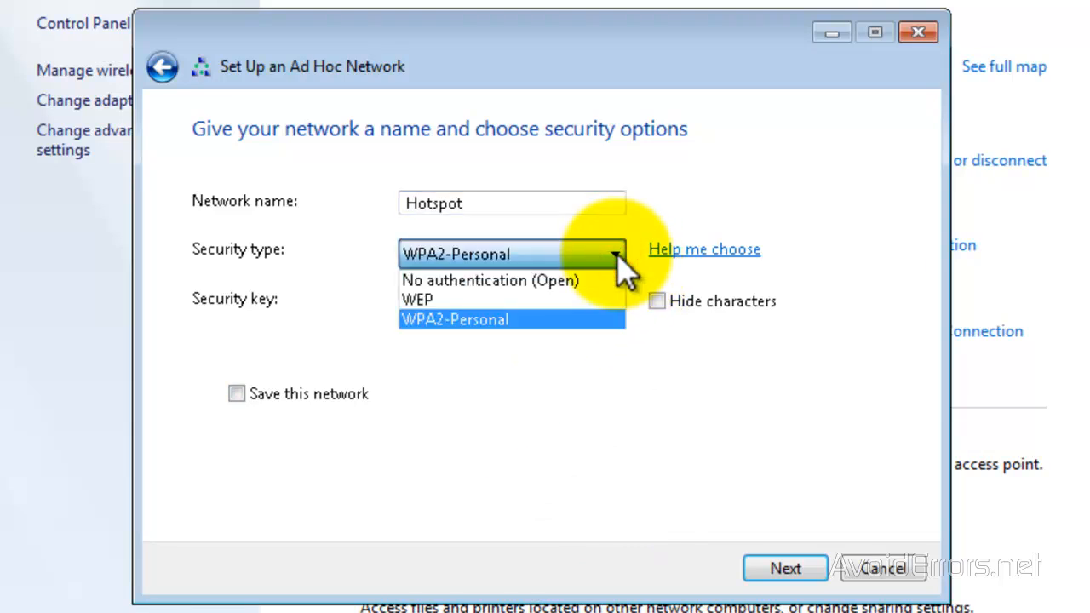
pyautogui.click(490, 279)
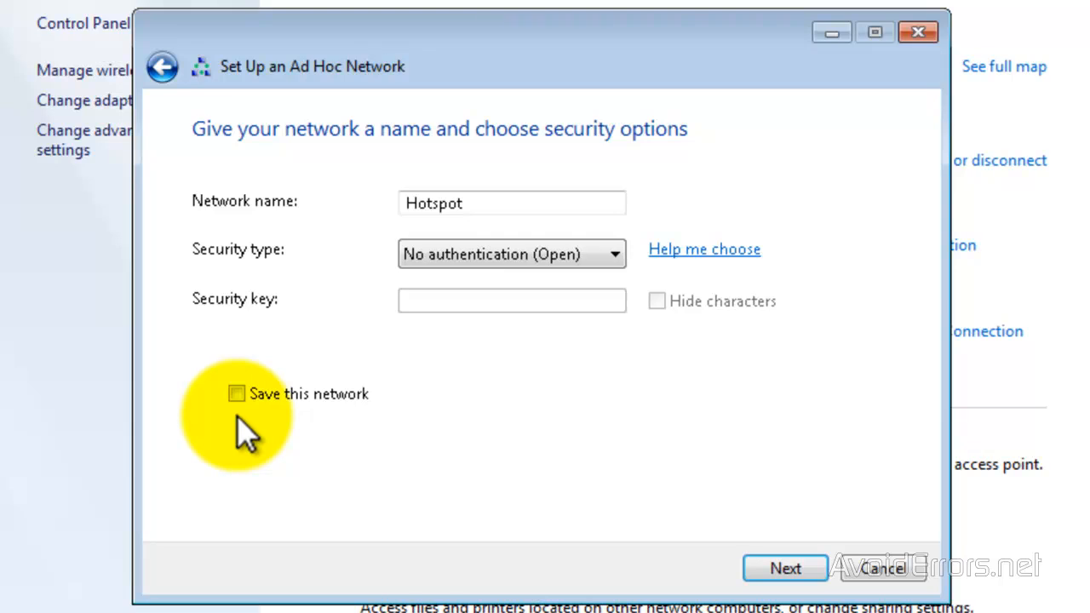
pyautogui.moveTo(716, 582)
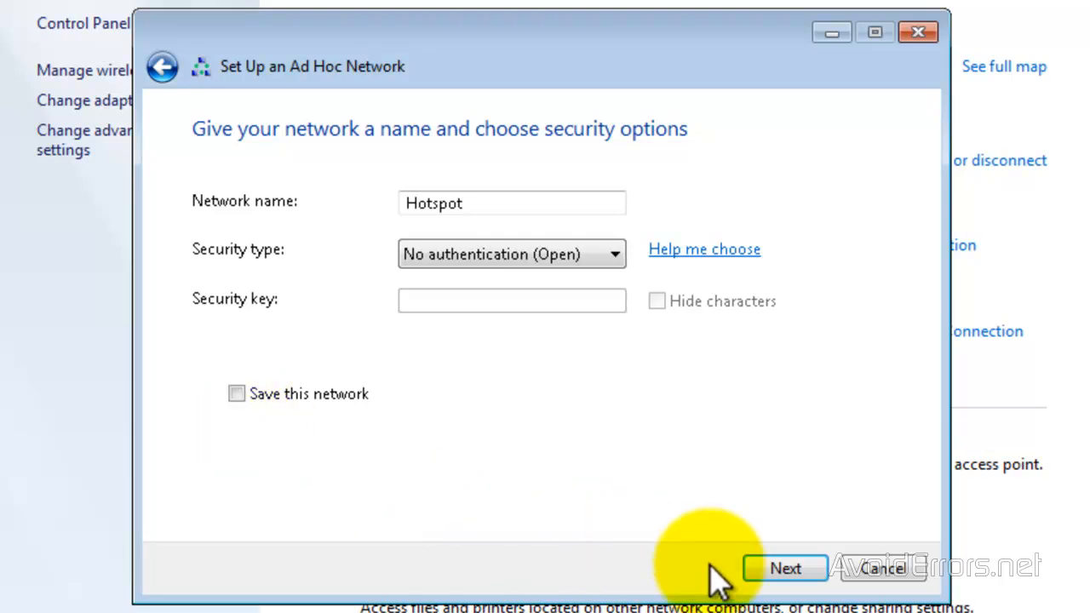
pyautogui.click(784, 569)
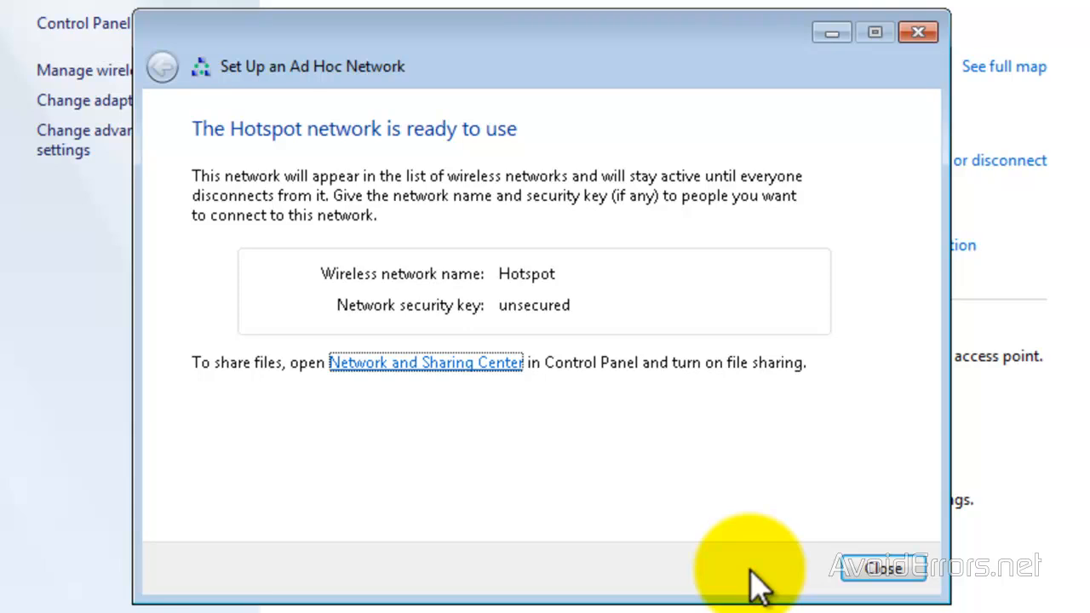
pyautogui.moveTo(831, 588)
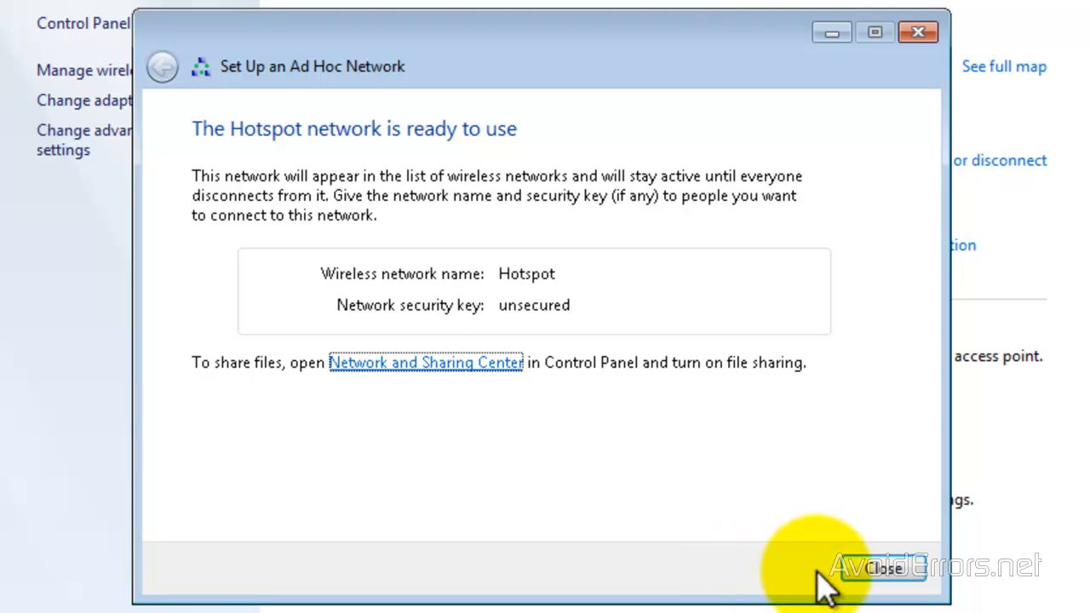
# Dismiss the Hotspot ready-to-use page and close the Network and Sharing Center window
pyautogui.click(883, 569)
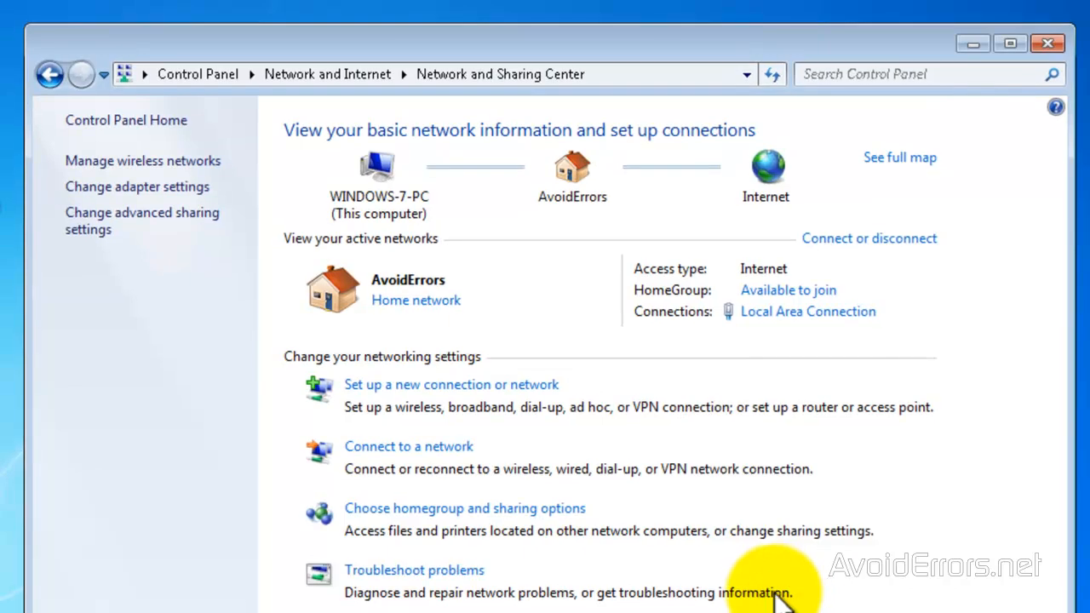
pyautogui.moveTo(1048, 44)
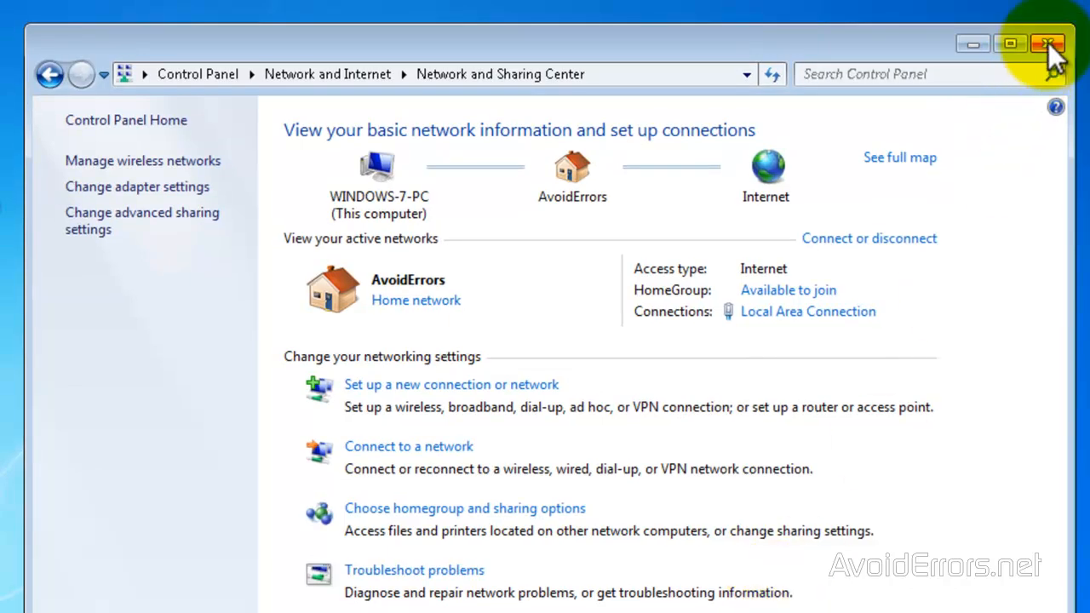
pyautogui.click(1049, 44)
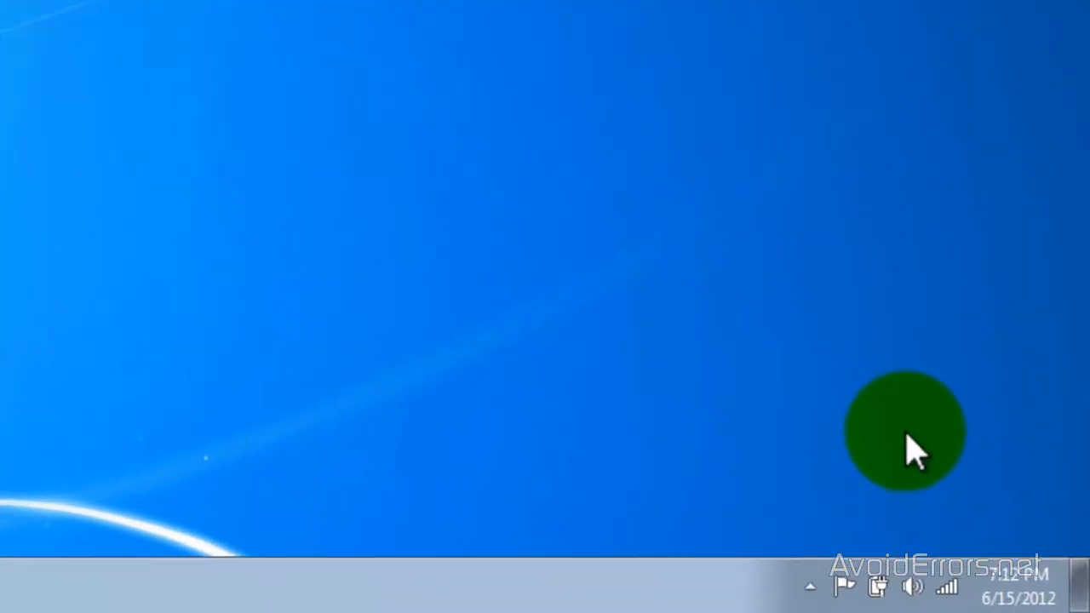
# Show the tray's wireless network list, where Hotspot now appears alongside AvoidErrors
pyautogui.click(947, 586)
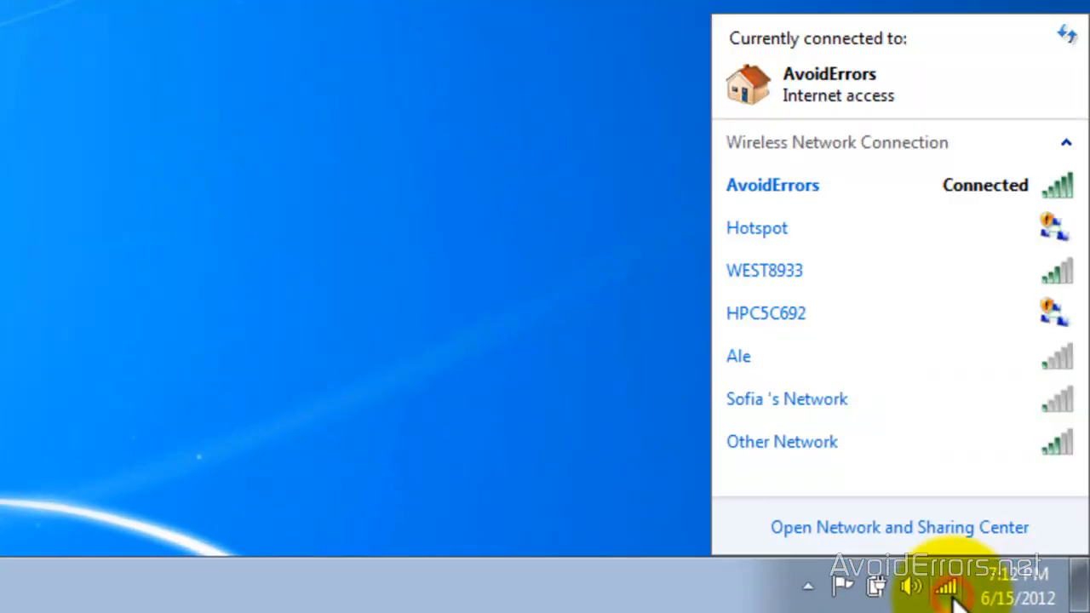
pyautogui.moveTo(763, 264)
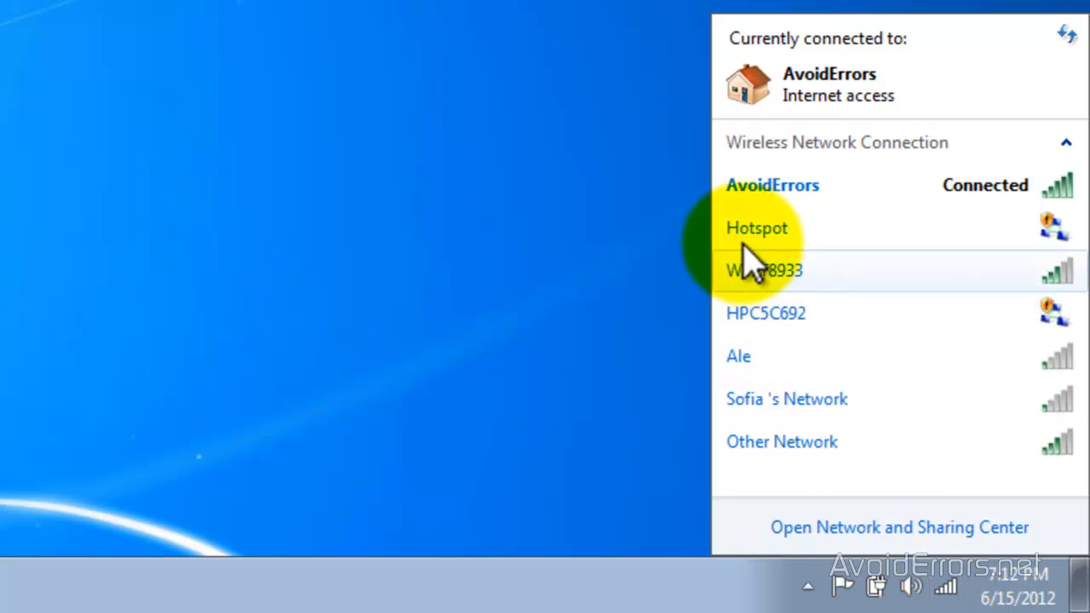
pyautogui.moveTo(962, 242)
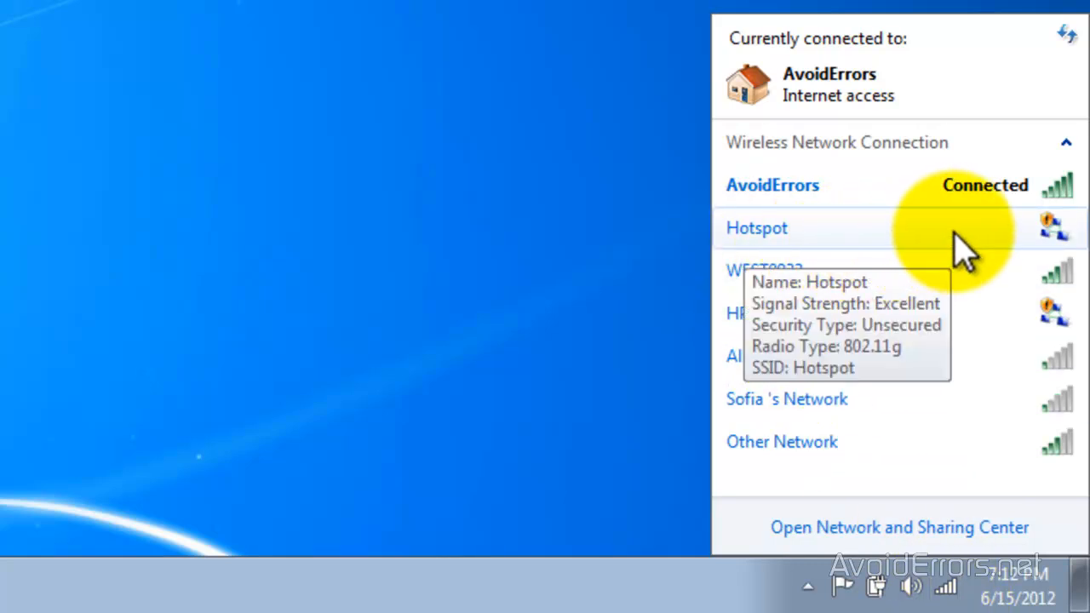